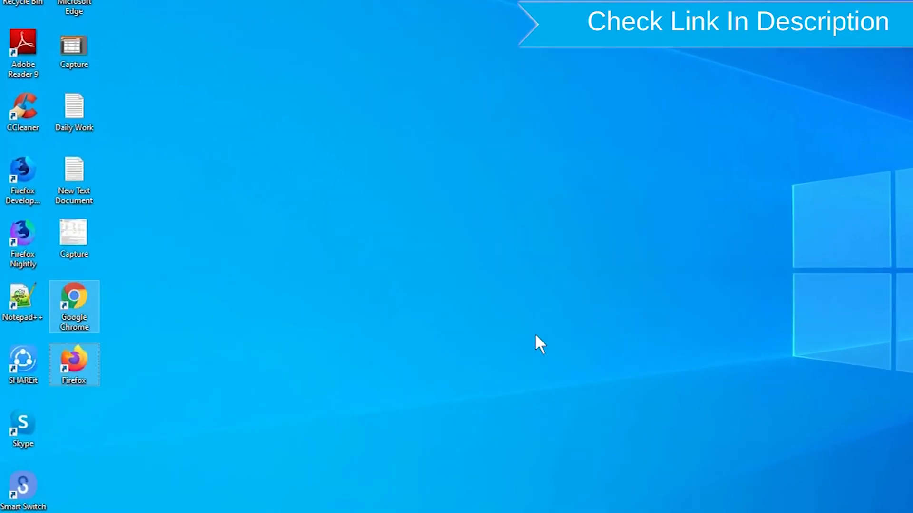
Launch Google Chrome from the desktop and search for 'google find my device'.
right_click(73, 363)
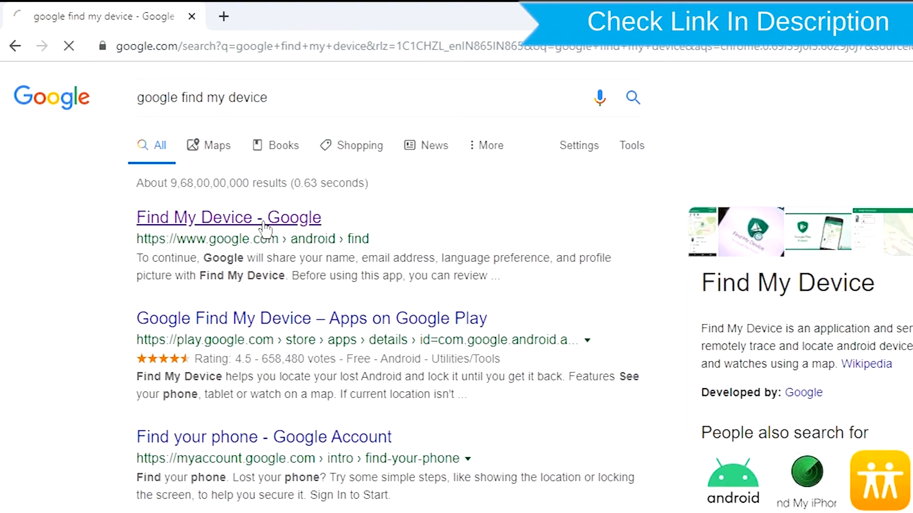
Open the Find My Device result and sign in with the account email and password.
left_click(228, 216)
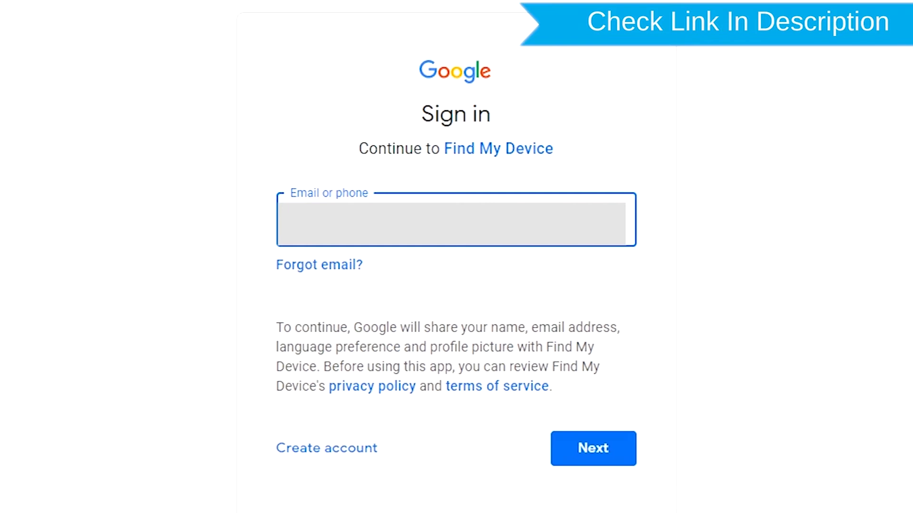
left_click(593, 449)
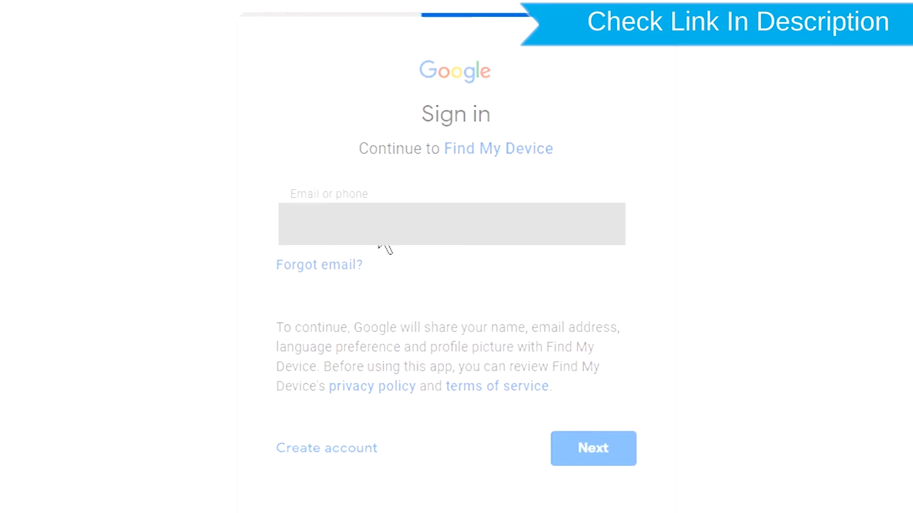
left_click(593, 448)
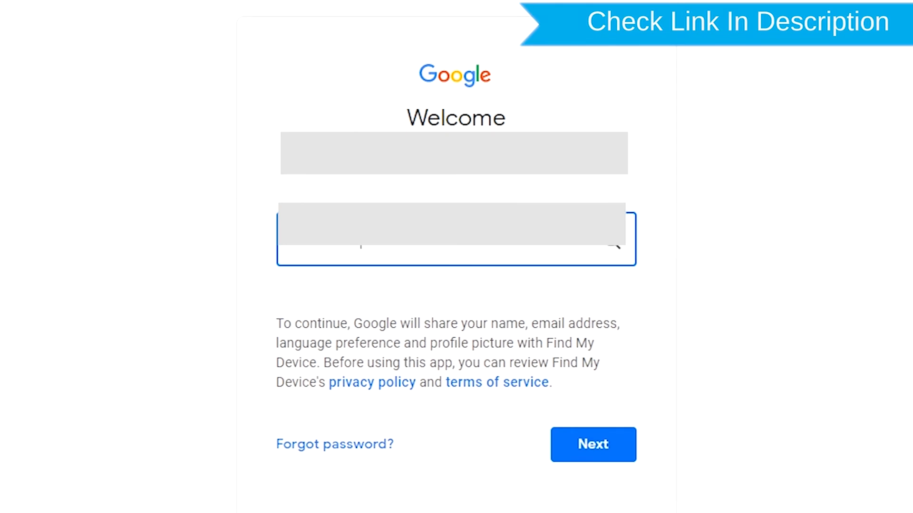
left_click(593, 445)
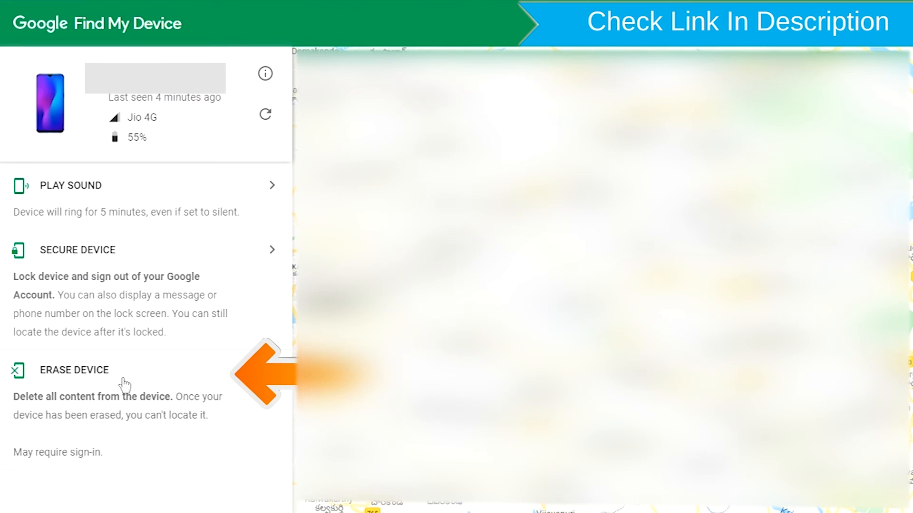
Choose Erase Device for the phone and confirm erasing all its content.
left_click(73, 370)
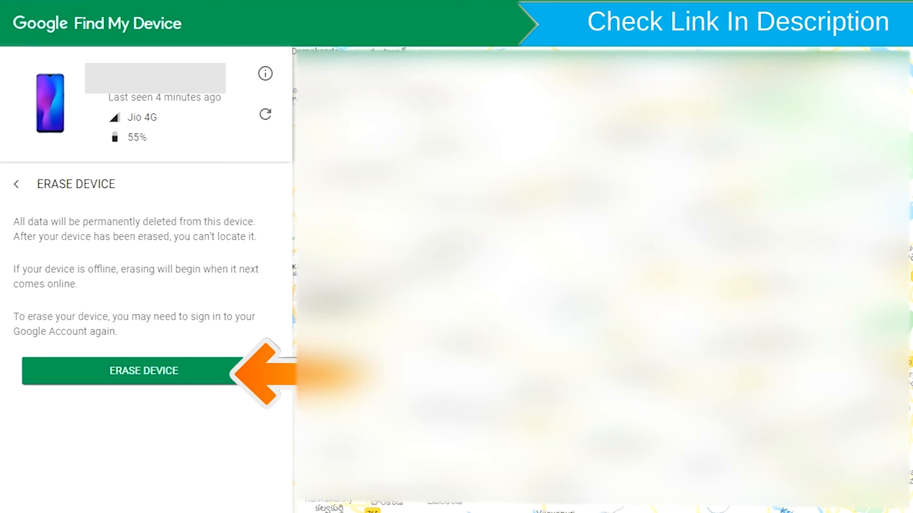
mouse_move(170, 376)
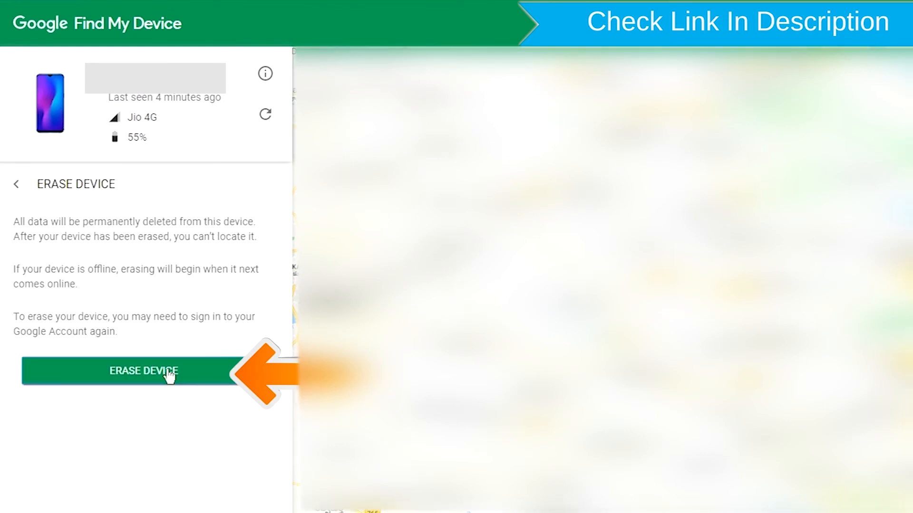
left_click(162, 371)
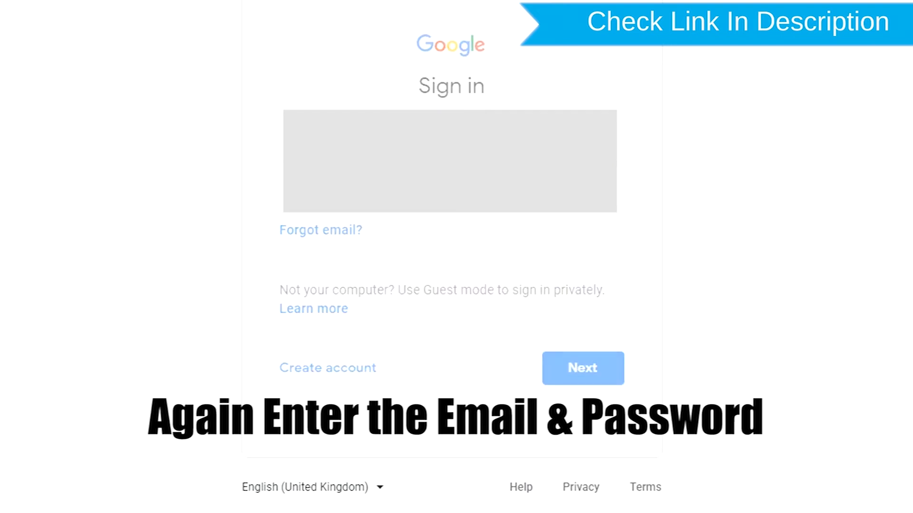
Re-enter the account email and password to reach the 'Permanently erase' confirmation.
left_click(583, 368)
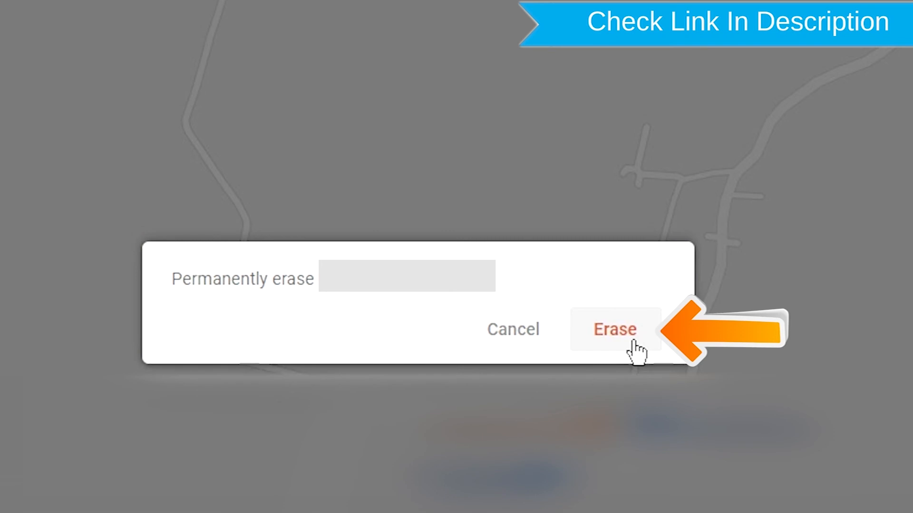
Confirm permanently erasing the phone so the panel reports 'Your device has been erased'.
left_click(614, 330)
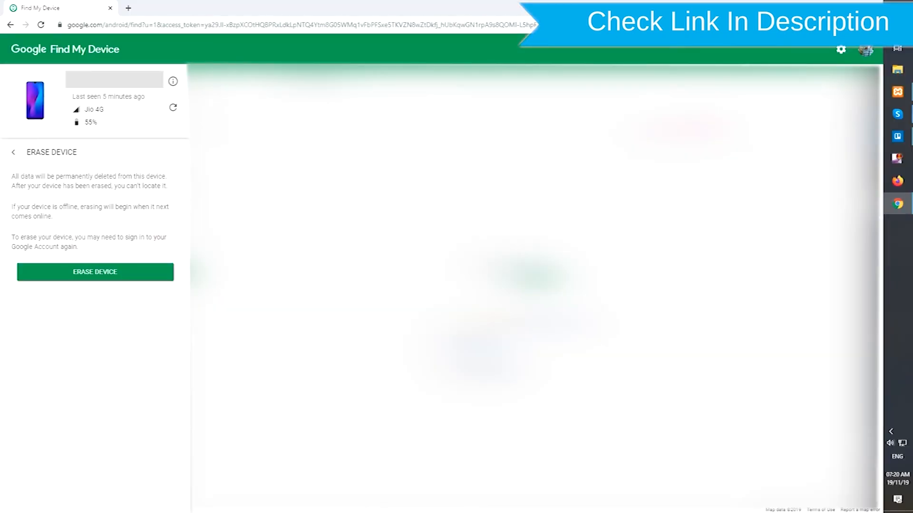
left_click(96, 272)
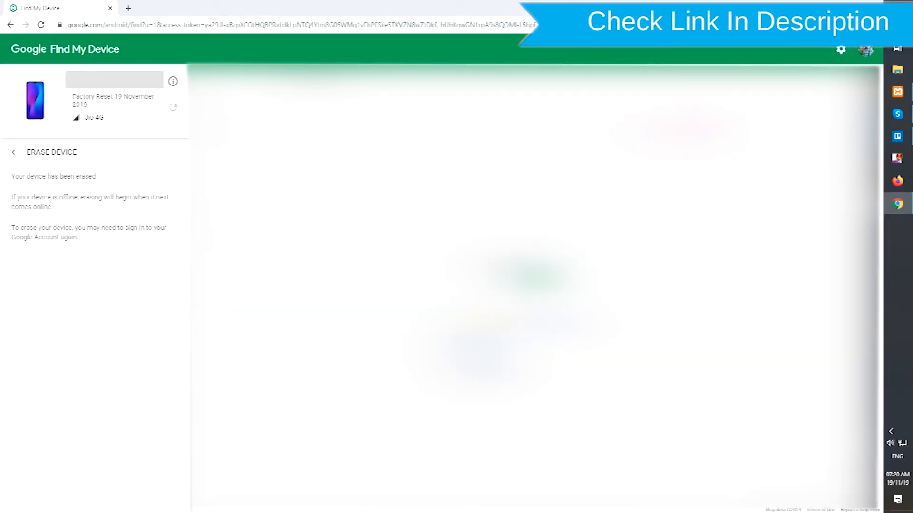